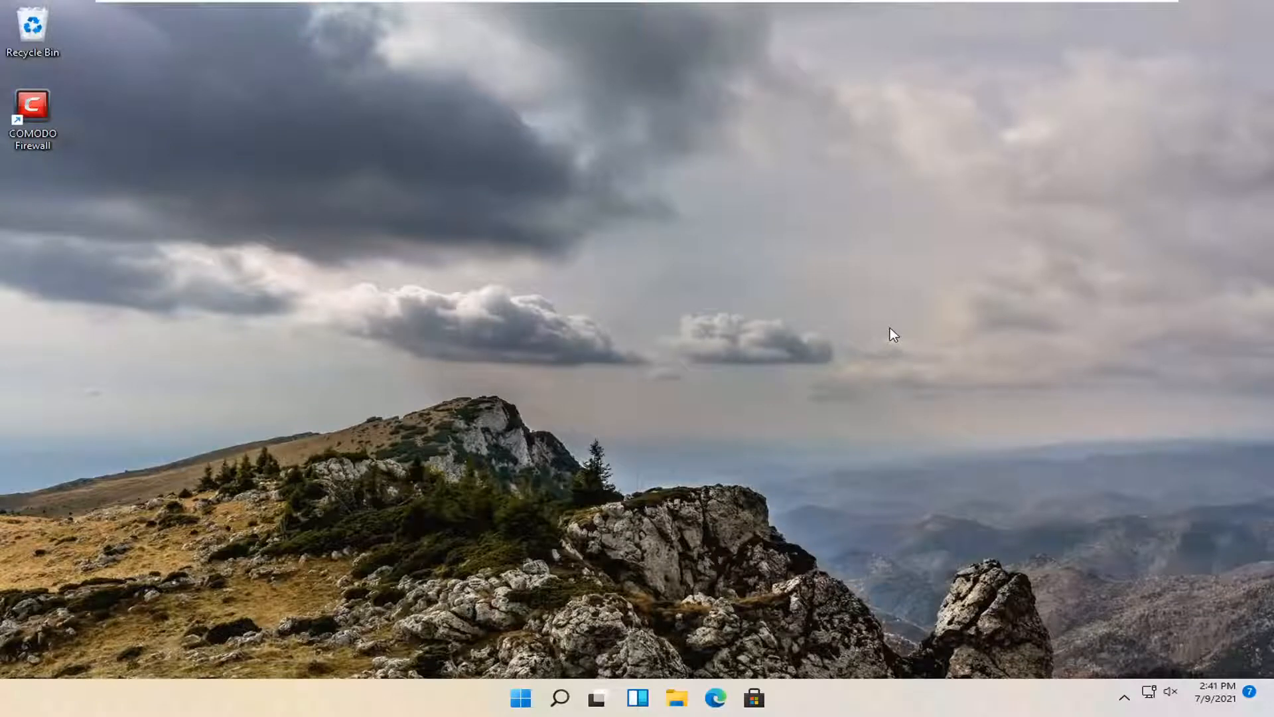
mouse_move(463, 638)
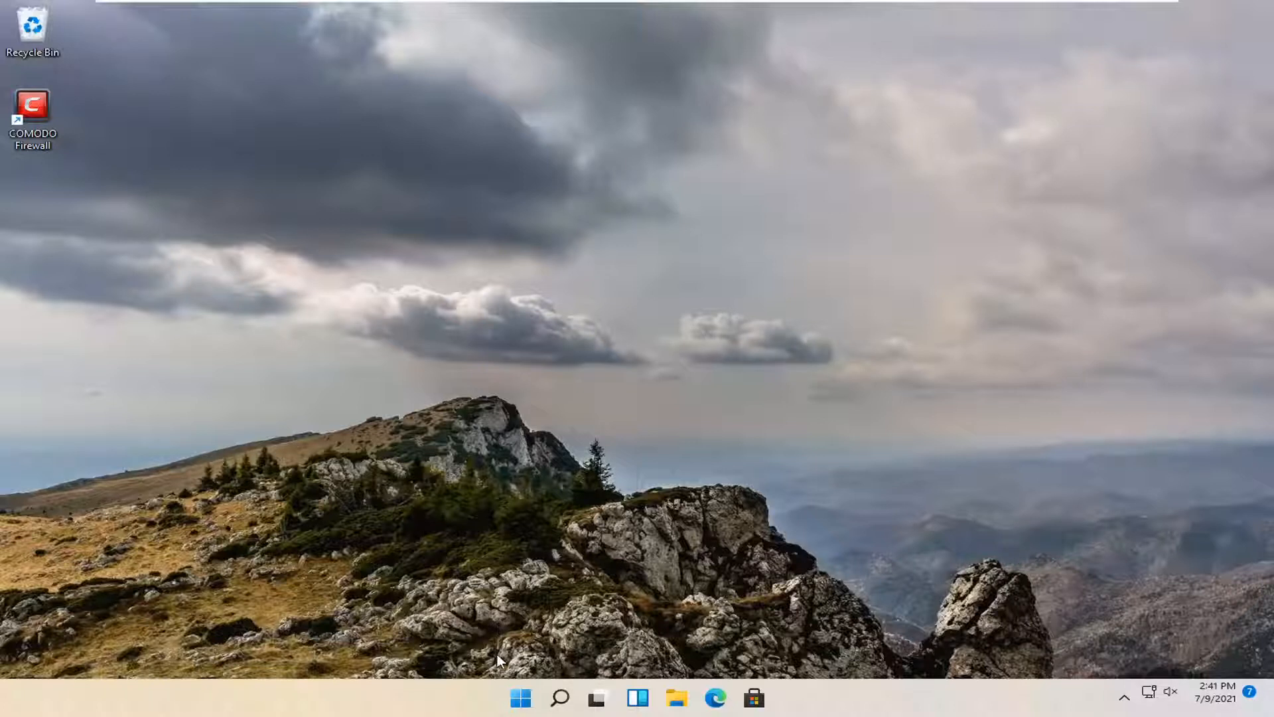
Search Windows for "control panel" and launch Control Panel.
left_click(559, 697)
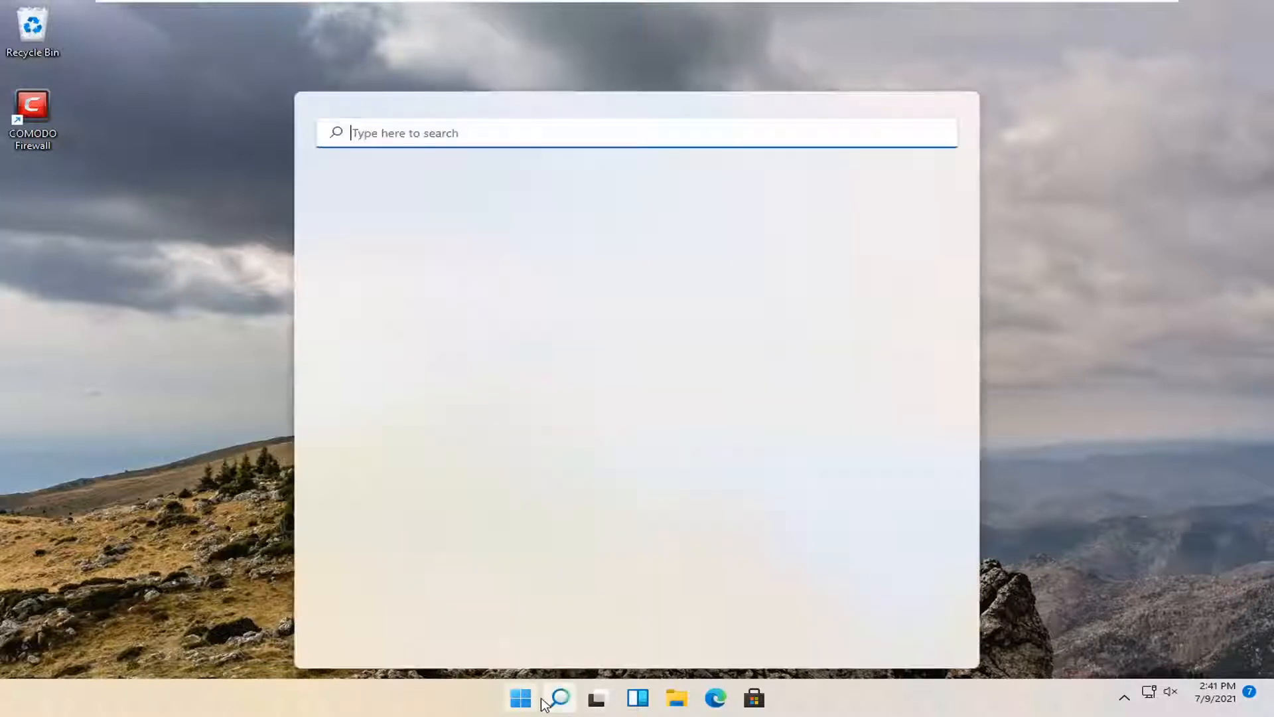
type("control")
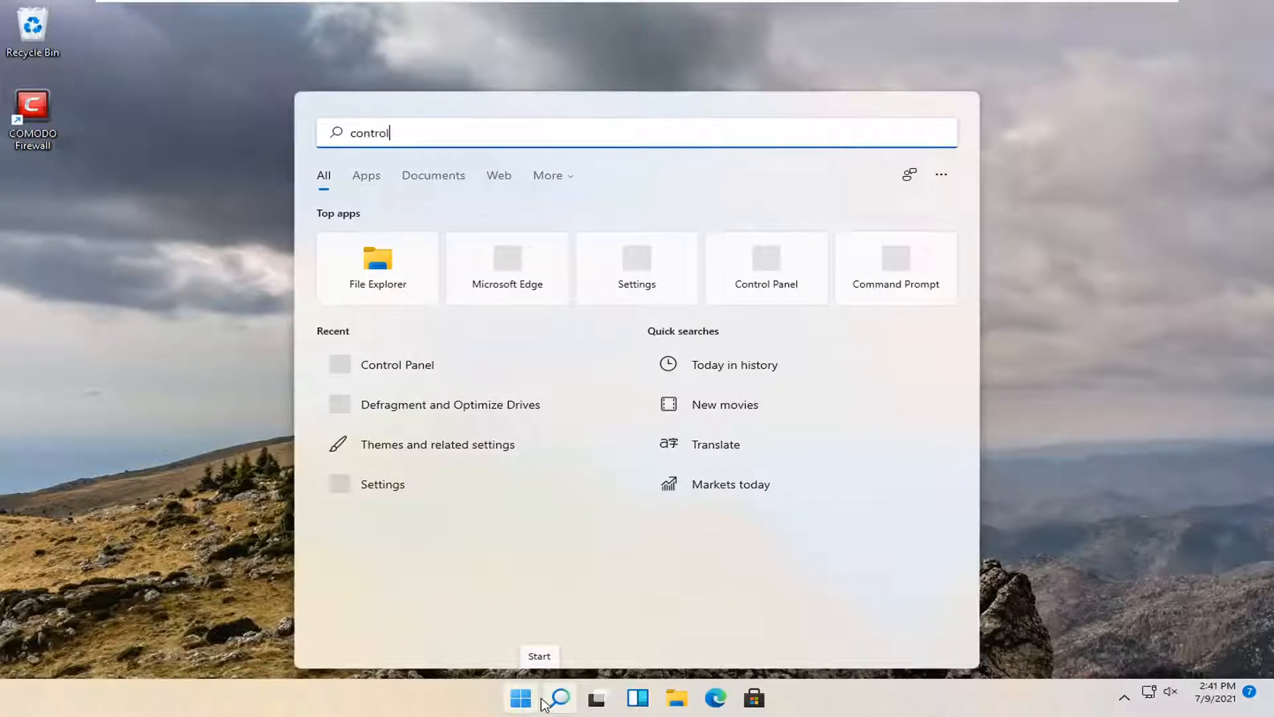
type("panel")
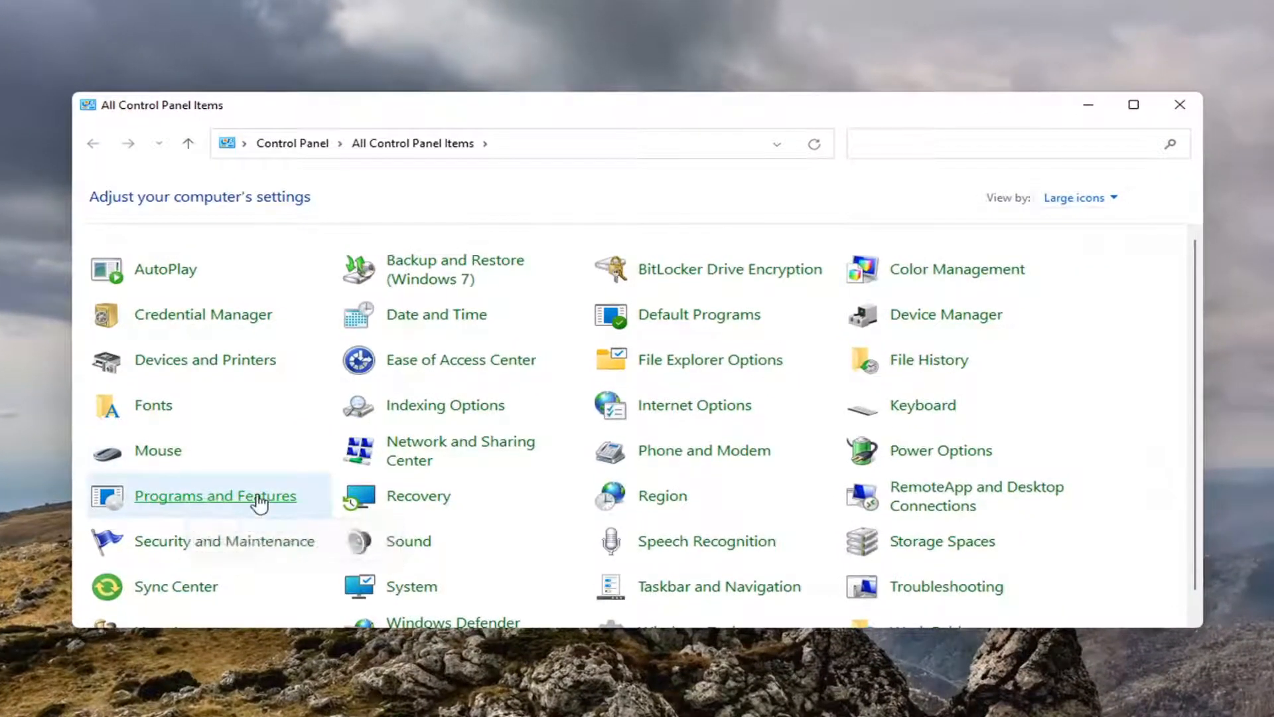
In Programs and Features, select COMODO Firewall and choose Uninstall/Change.
left_click(215, 495)
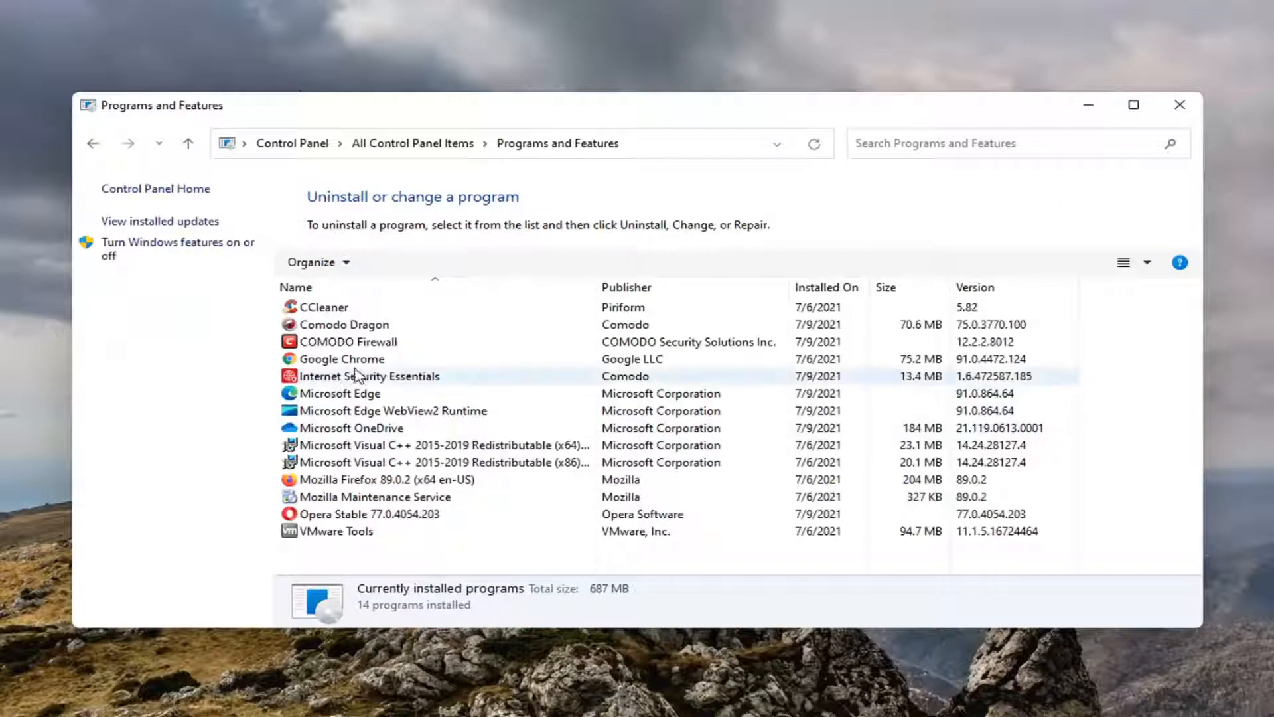
left_click(348, 341)
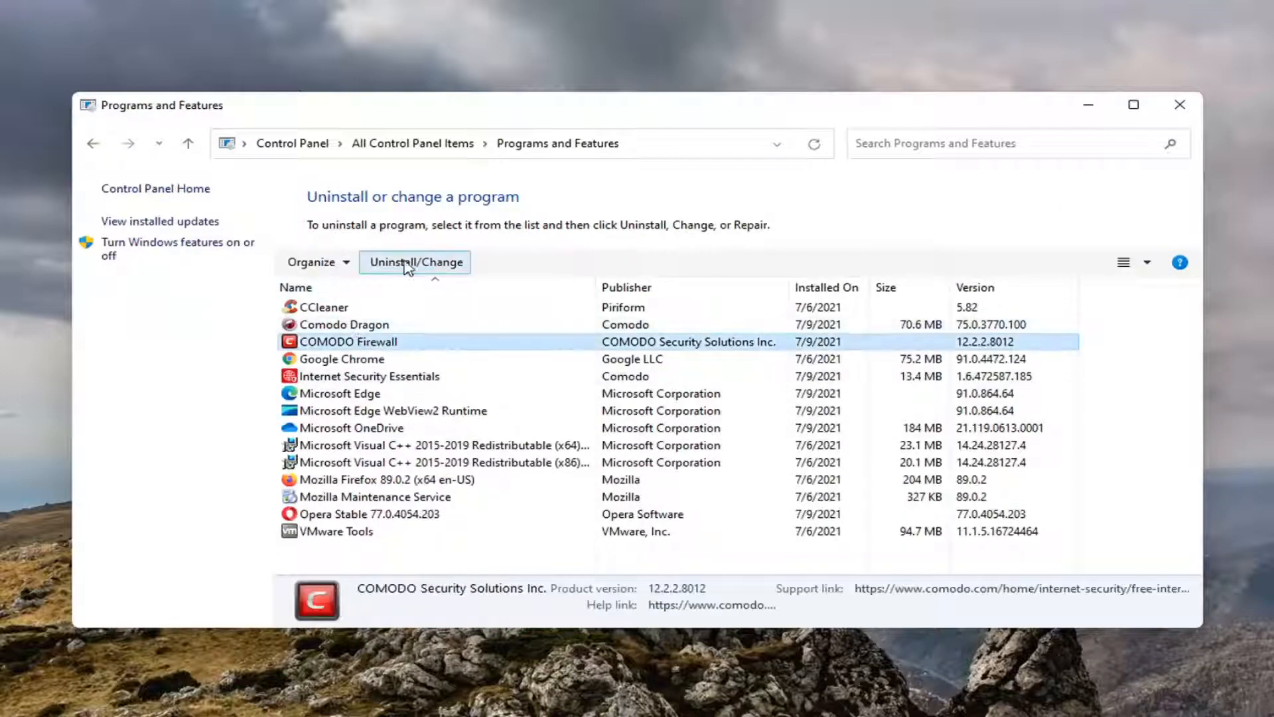
left_click(415, 262)
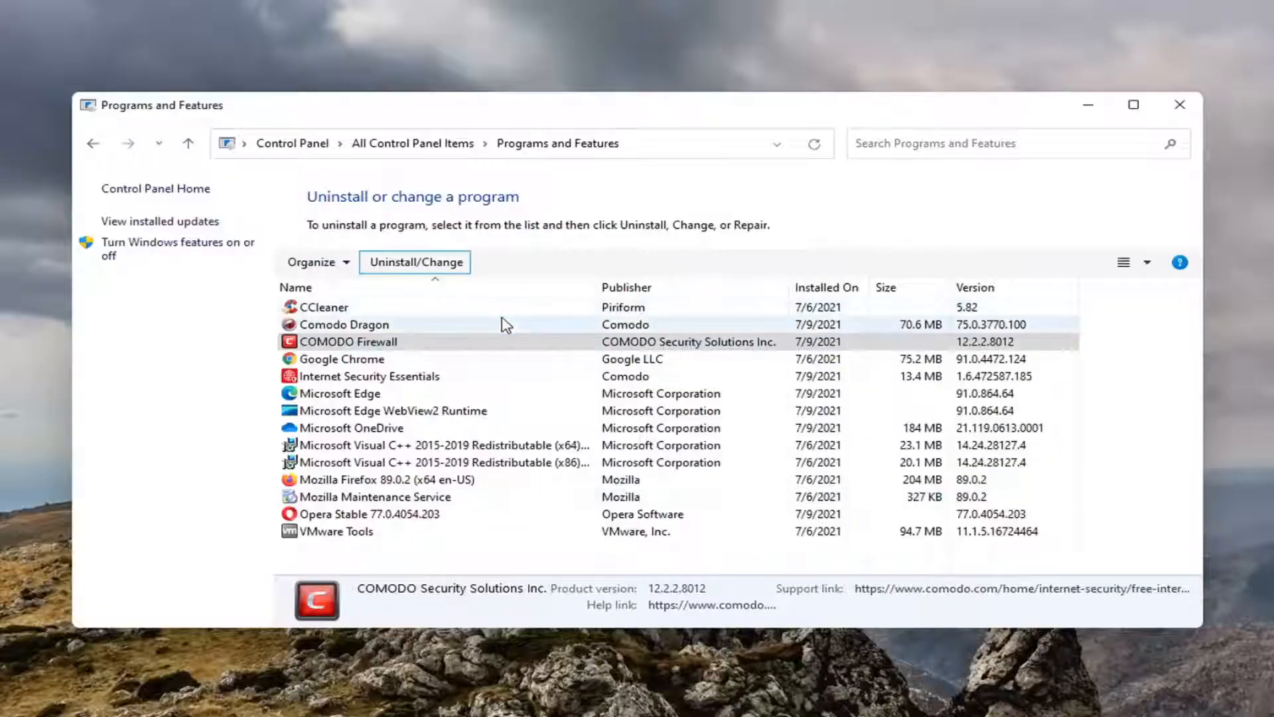
In the COMODO Firewall uninstaller, choose to permanently remove it.
left_click(416, 262)
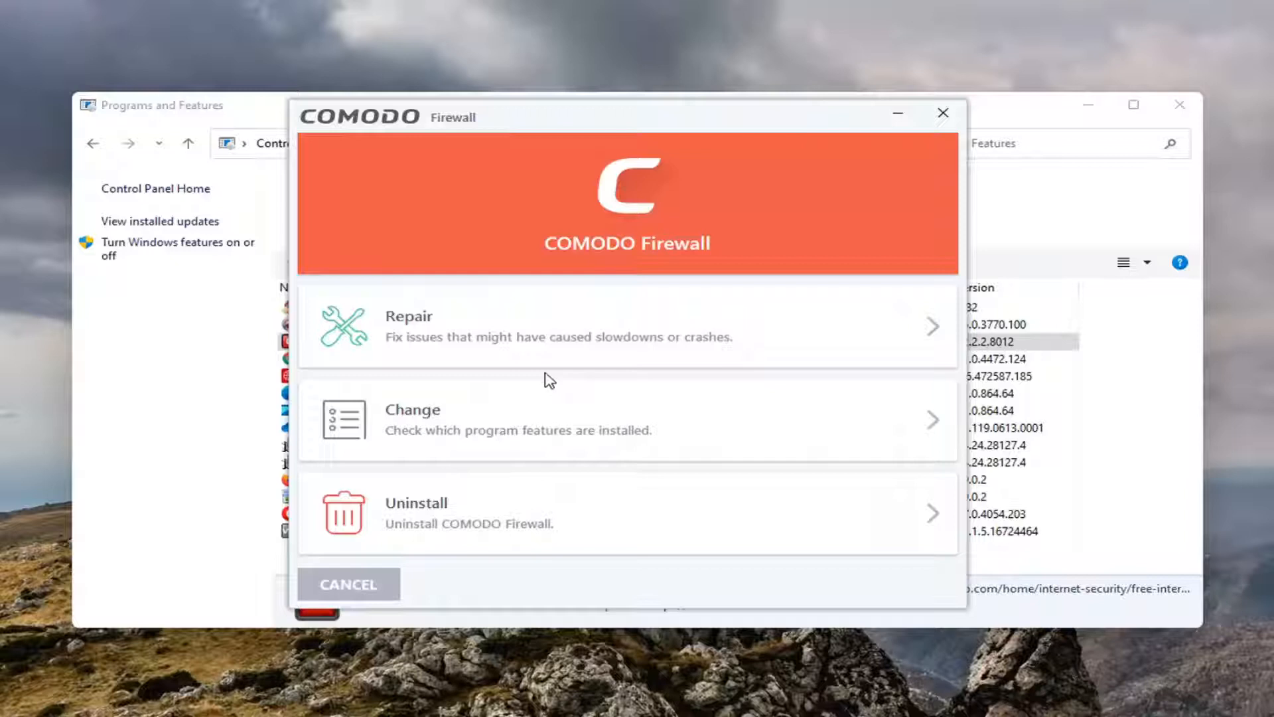
mouse_move(440, 527)
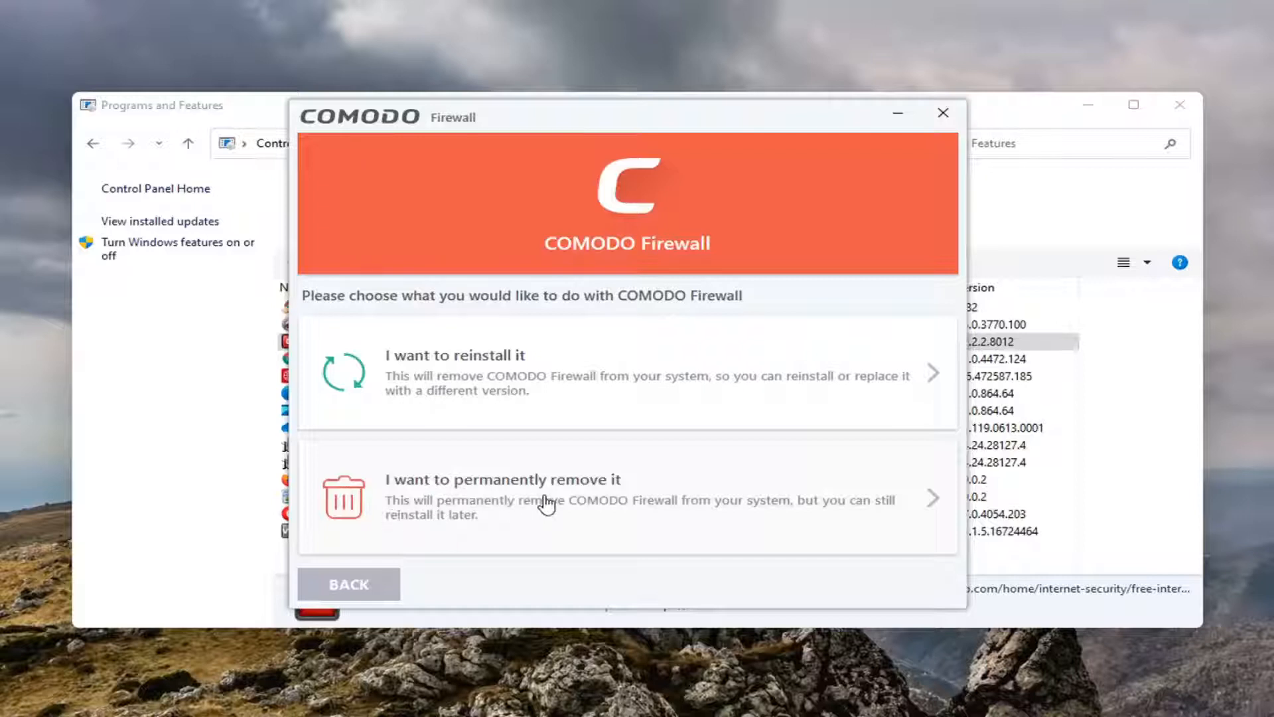
left_click(501, 479)
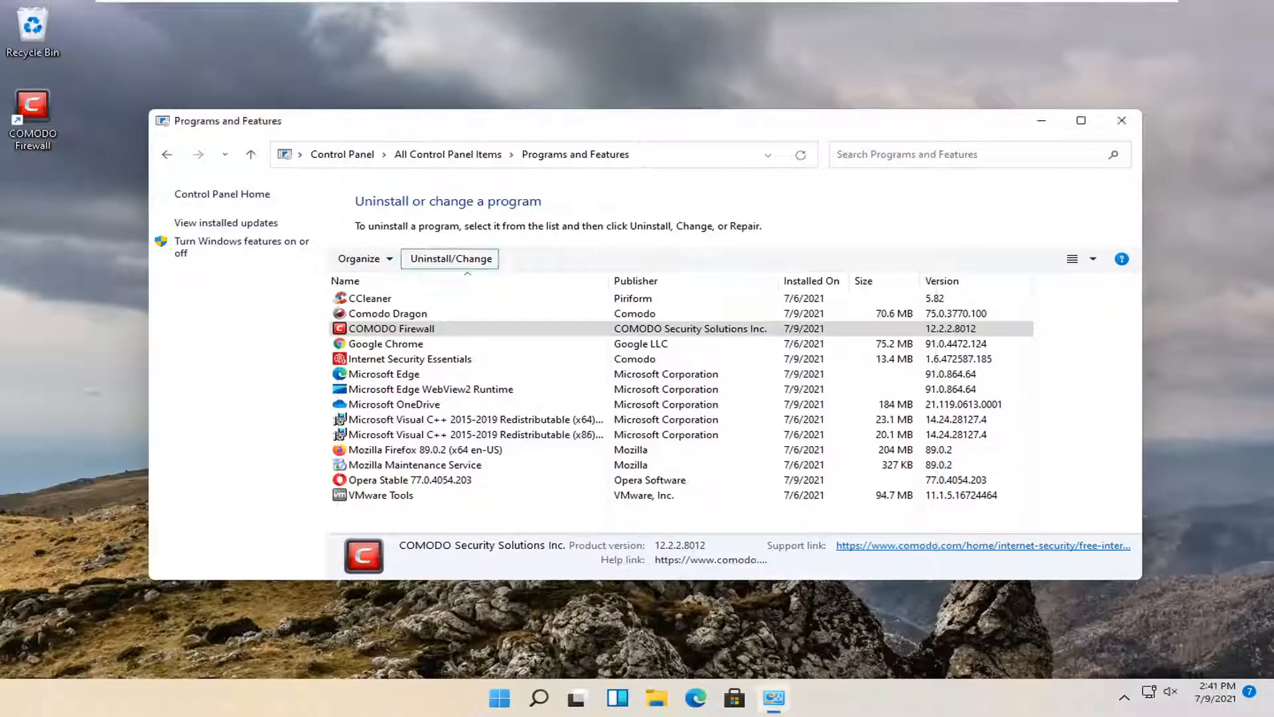
Let the COMODO Firewall removal finish and dismiss its completion screen.
left_click(450, 259)
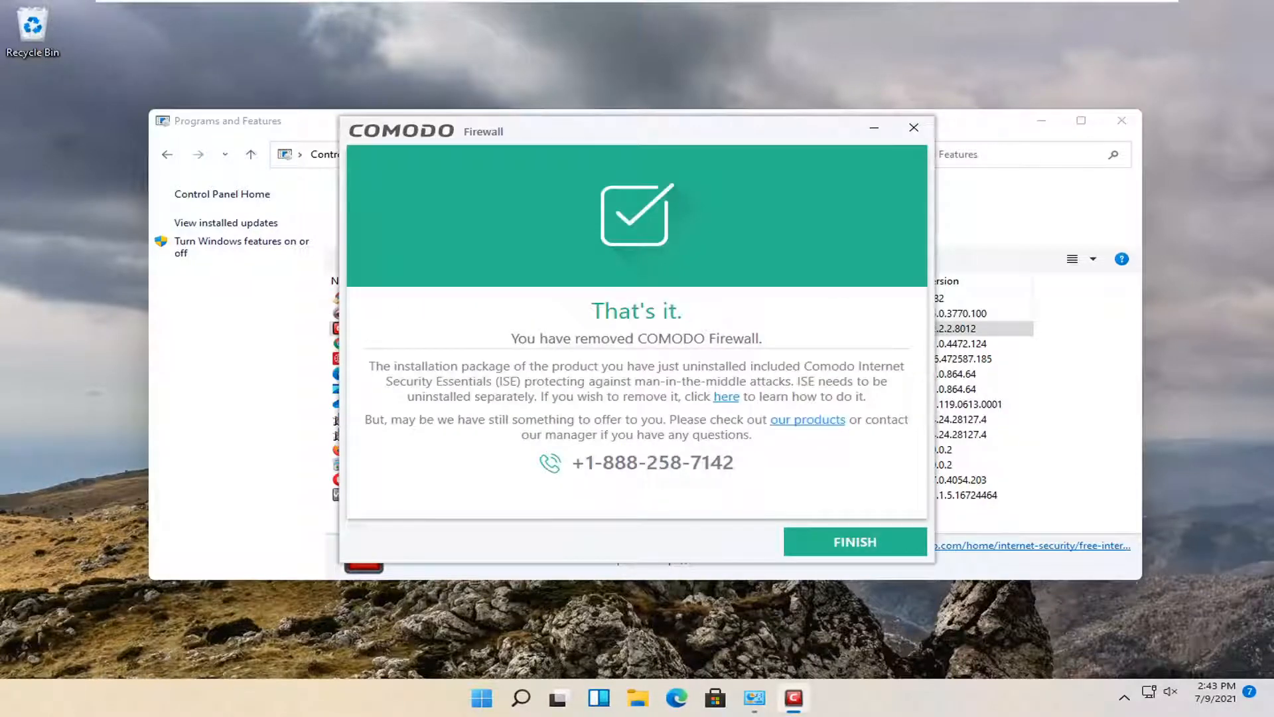
left_click(853, 541)
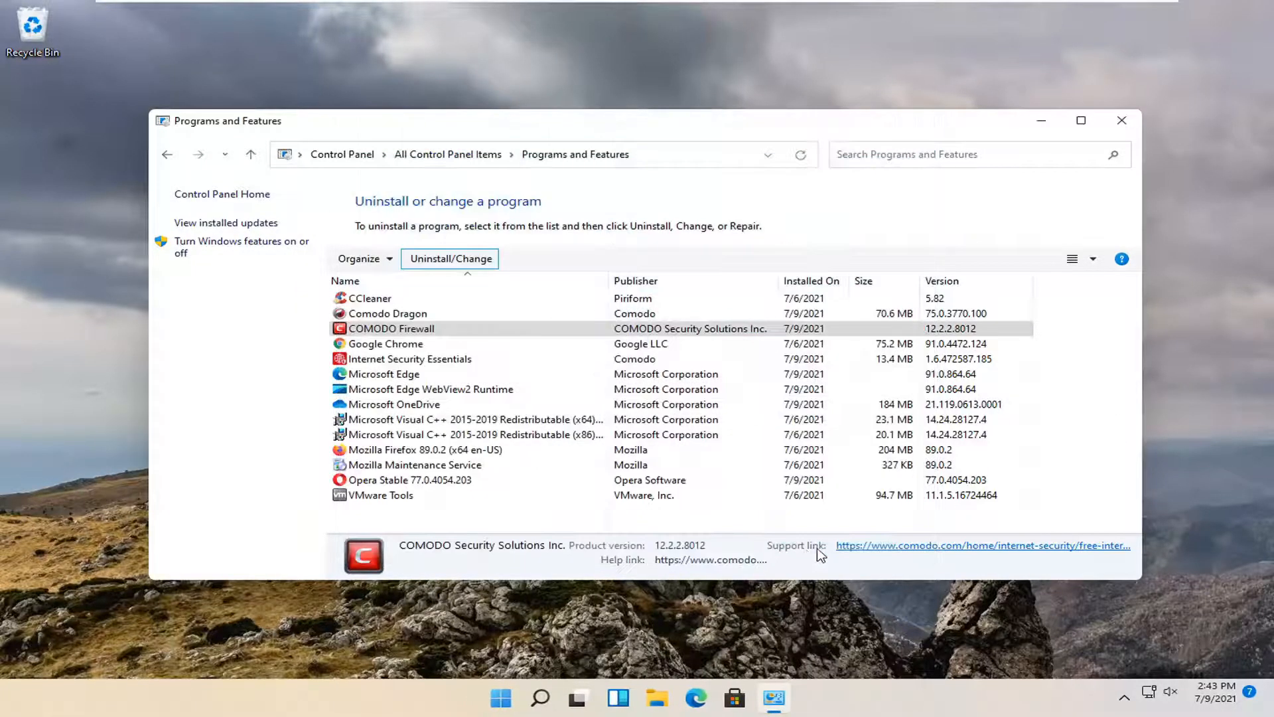
Close Programs and Features, returning to the desktop without the Firewall shortcut.
left_click(450, 259)
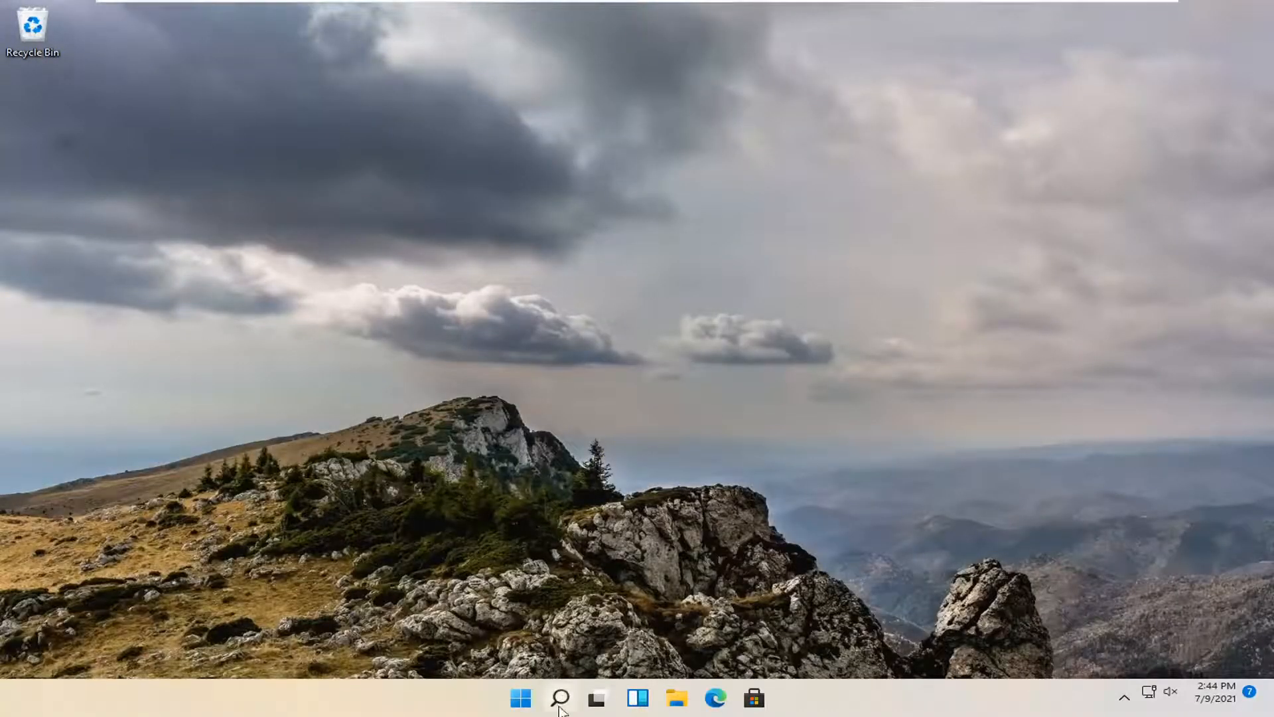
Reopen Control Panel via Windows Search and go to Programs and Features.
left_click(559, 697)
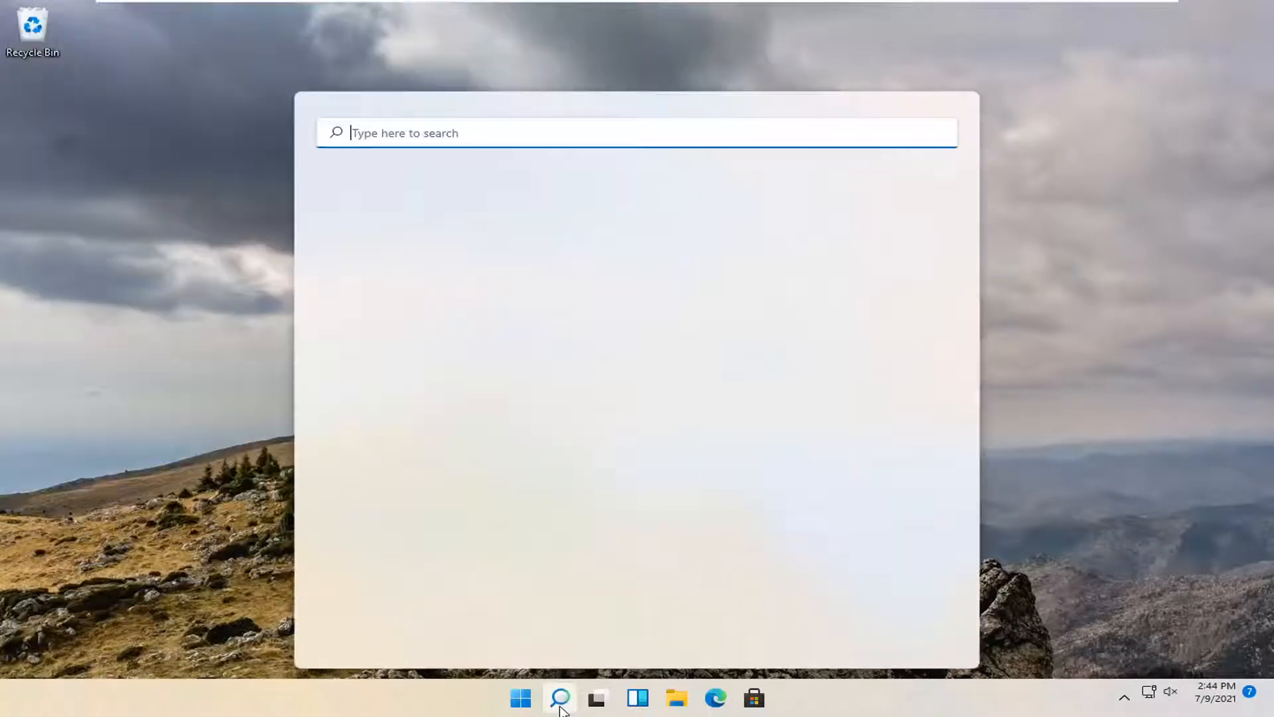
type("control panel")
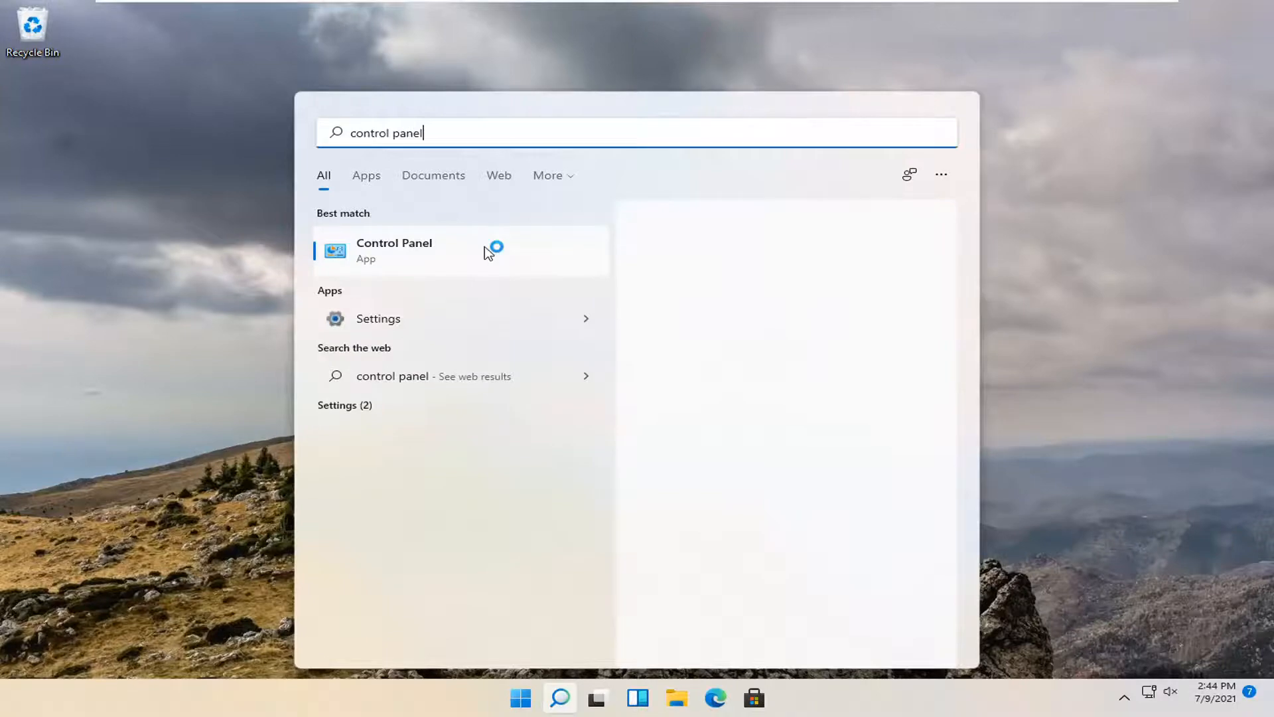
left_click(394, 250)
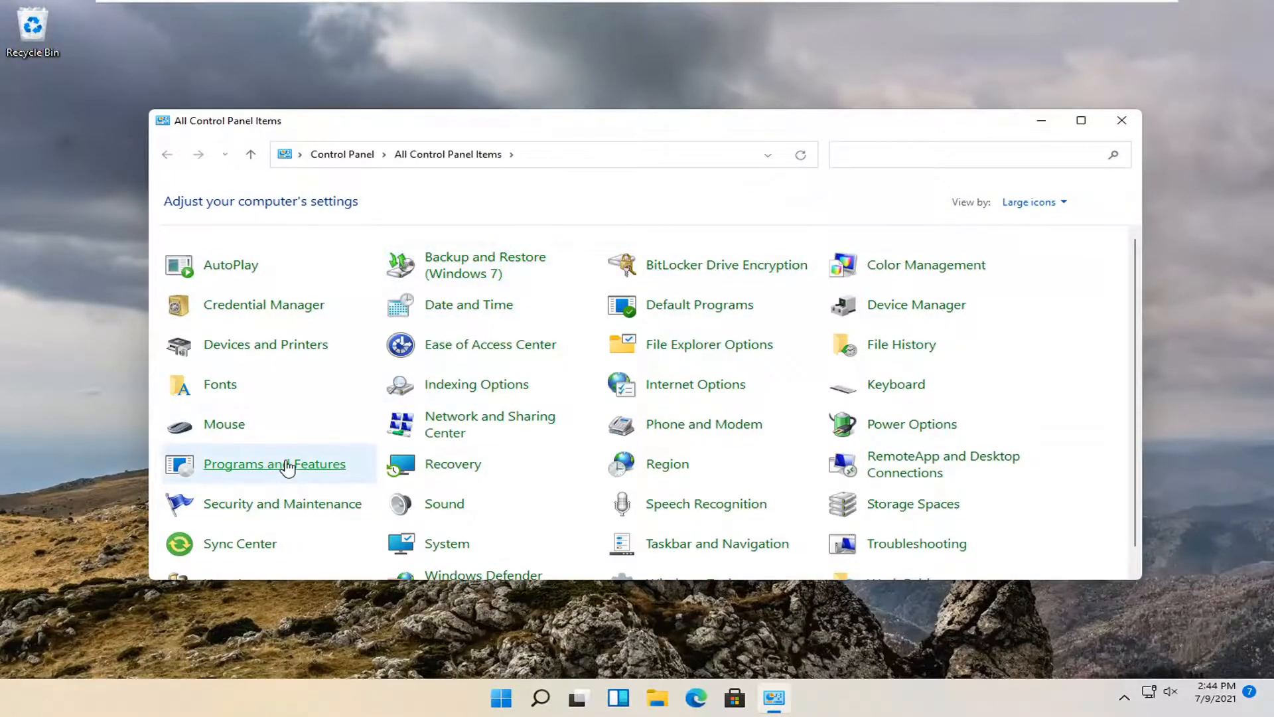
left_click(273, 464)
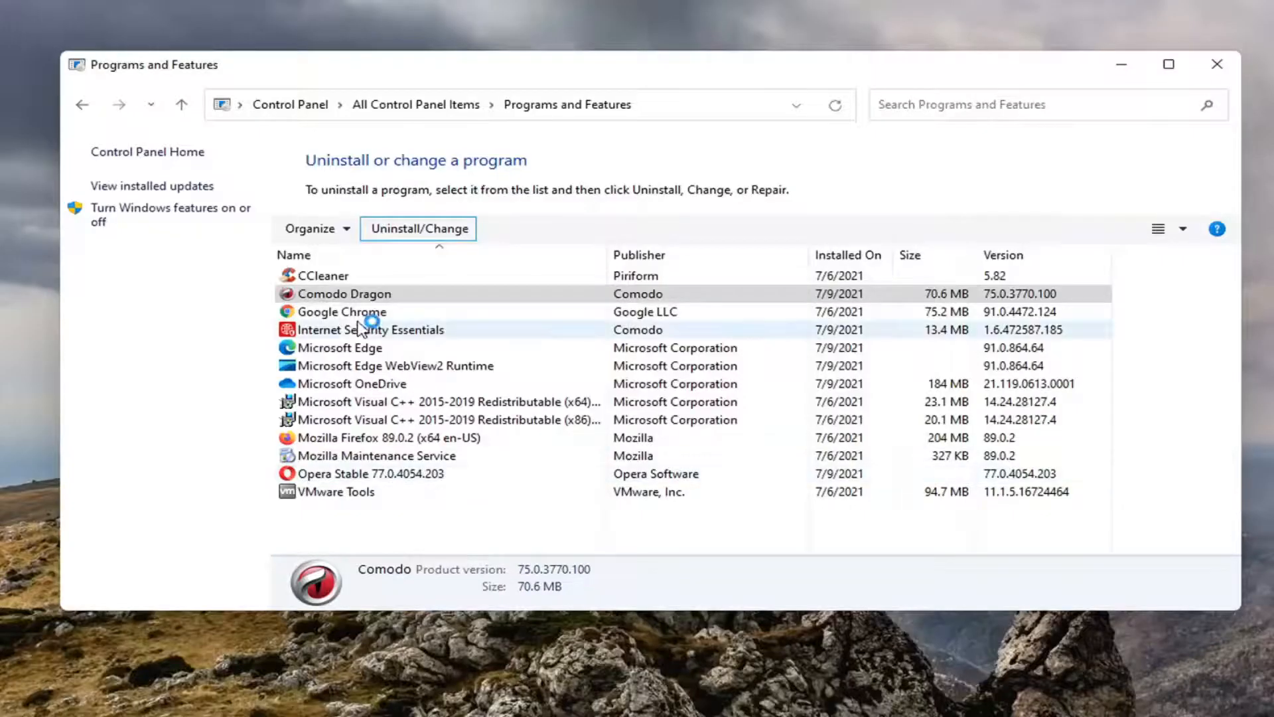
Uninstall Comodo Dragon with 'It crashes a lot' as the reason and finish the wizard.
left_click(418, 228)
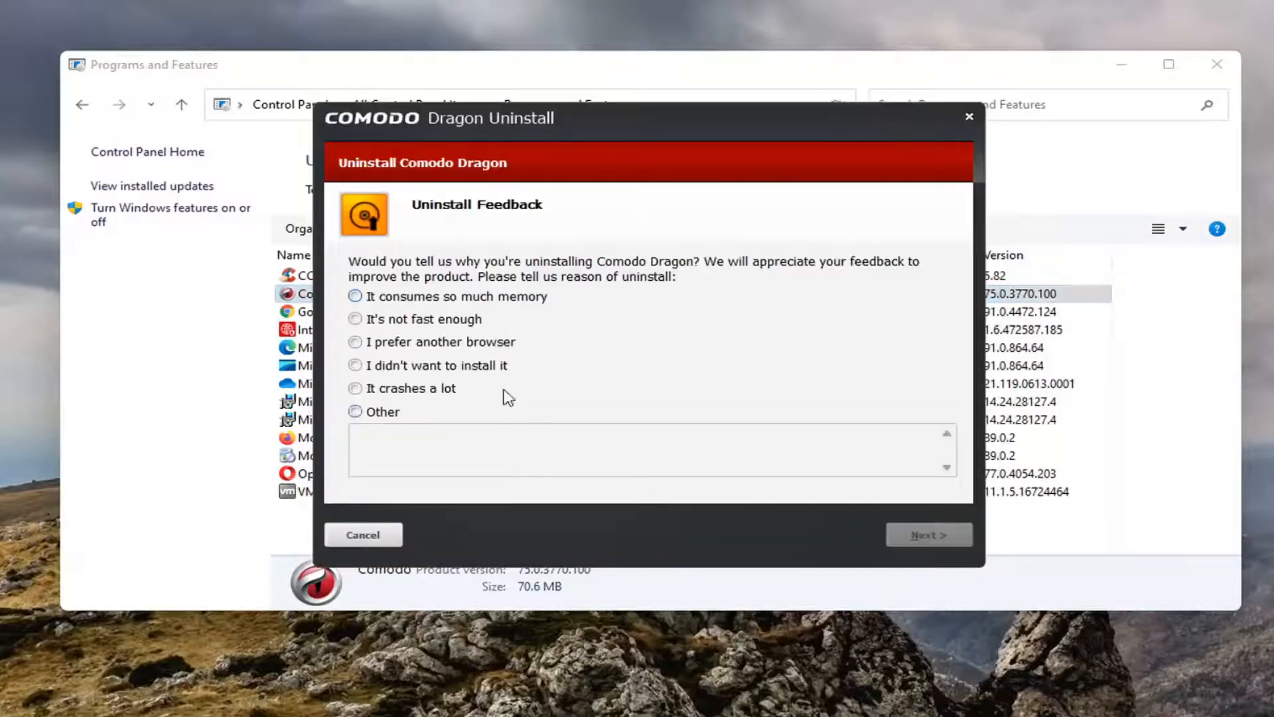
left_click(929, 535)
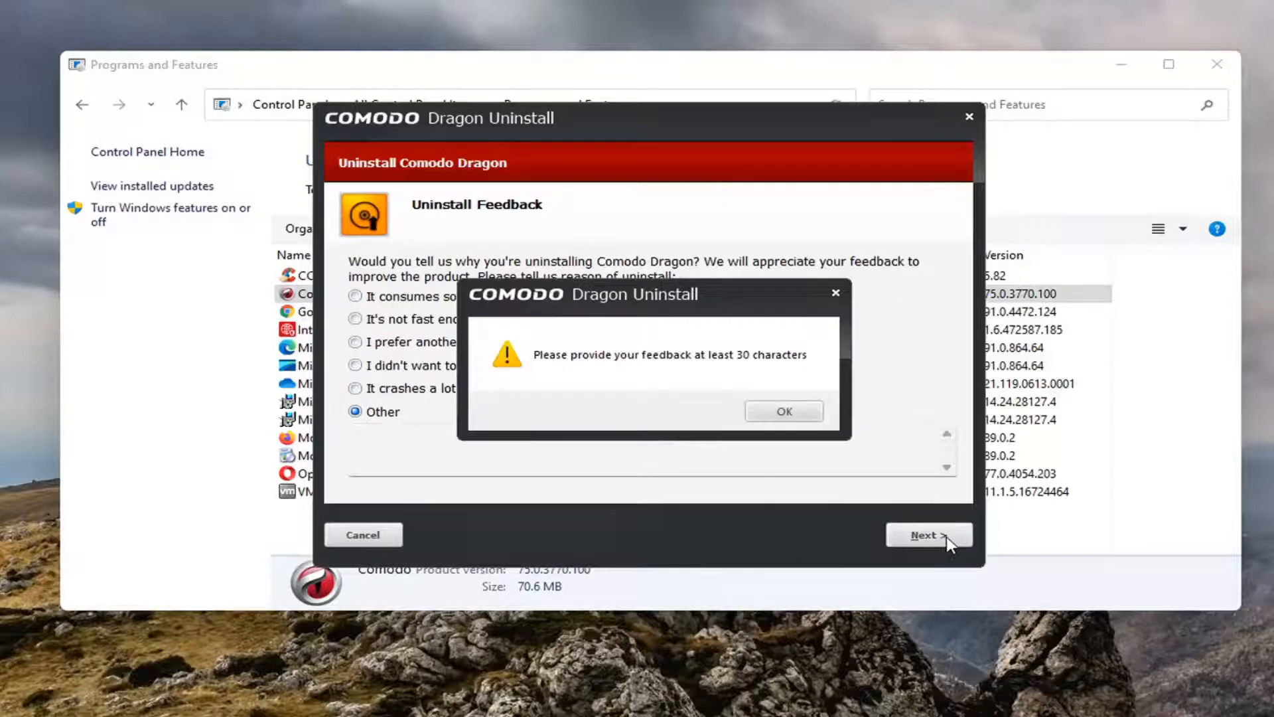
left_click(783, 410)
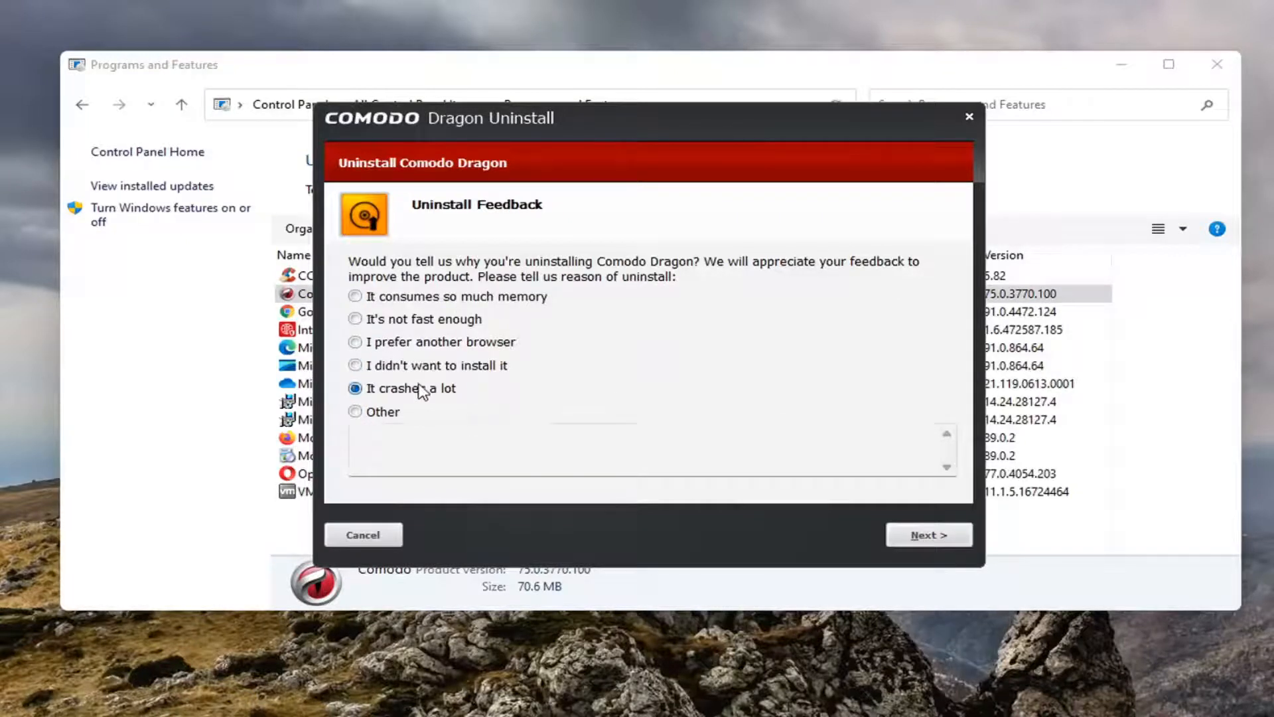
left_click(928, 535)
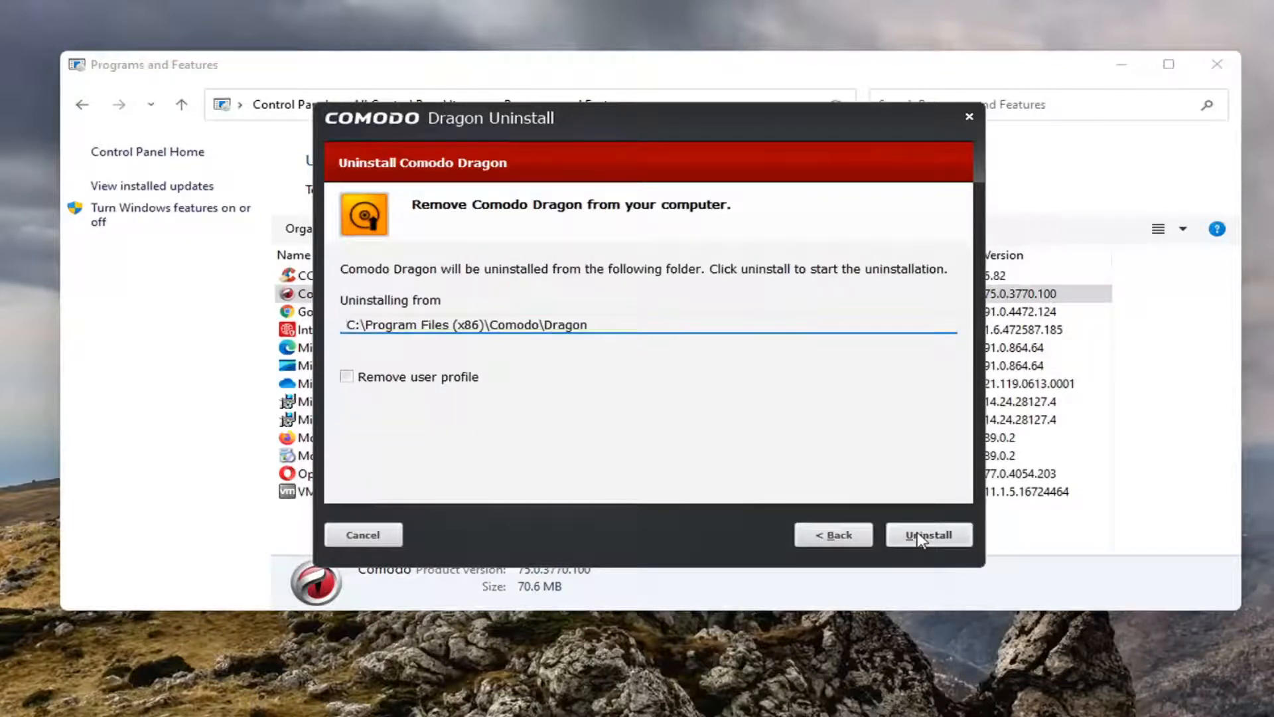
left_click(927, 535)
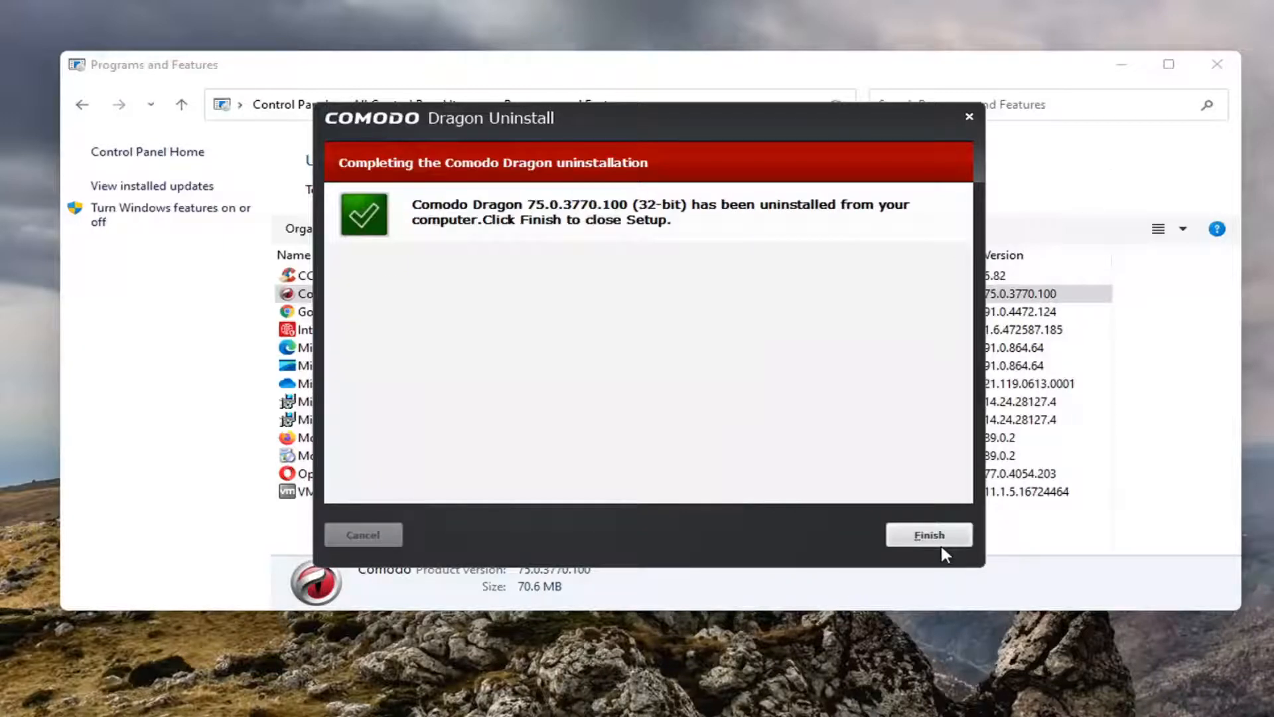
left_click(929, 534)
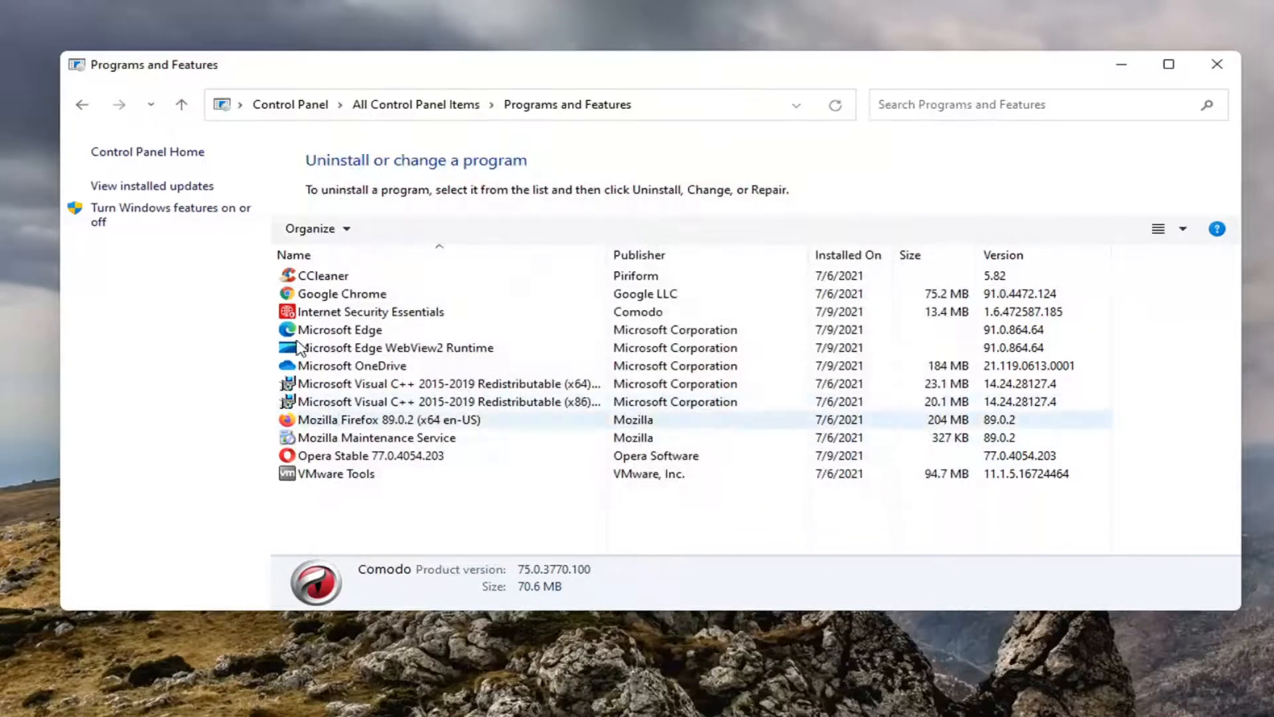
Select Internet Security Essentials, start its uninstall and approve the UAC prompt.
left_click(369, 311)
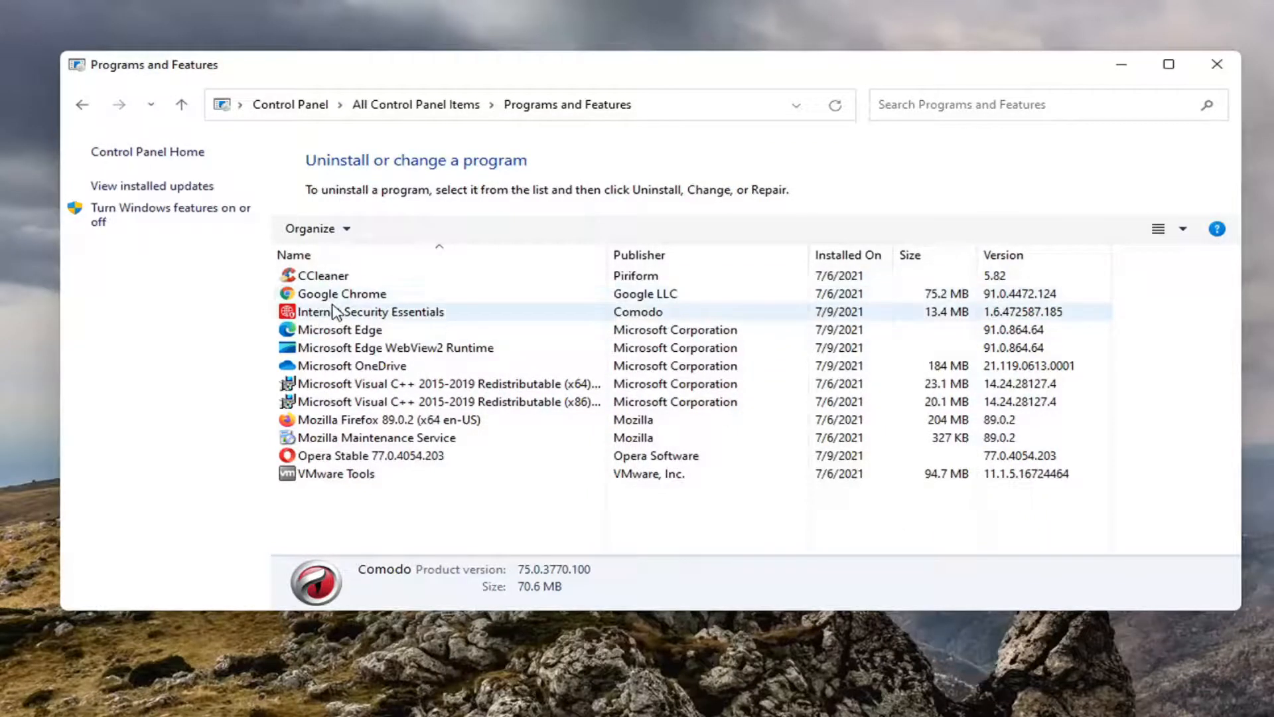
left_click(370, 310)
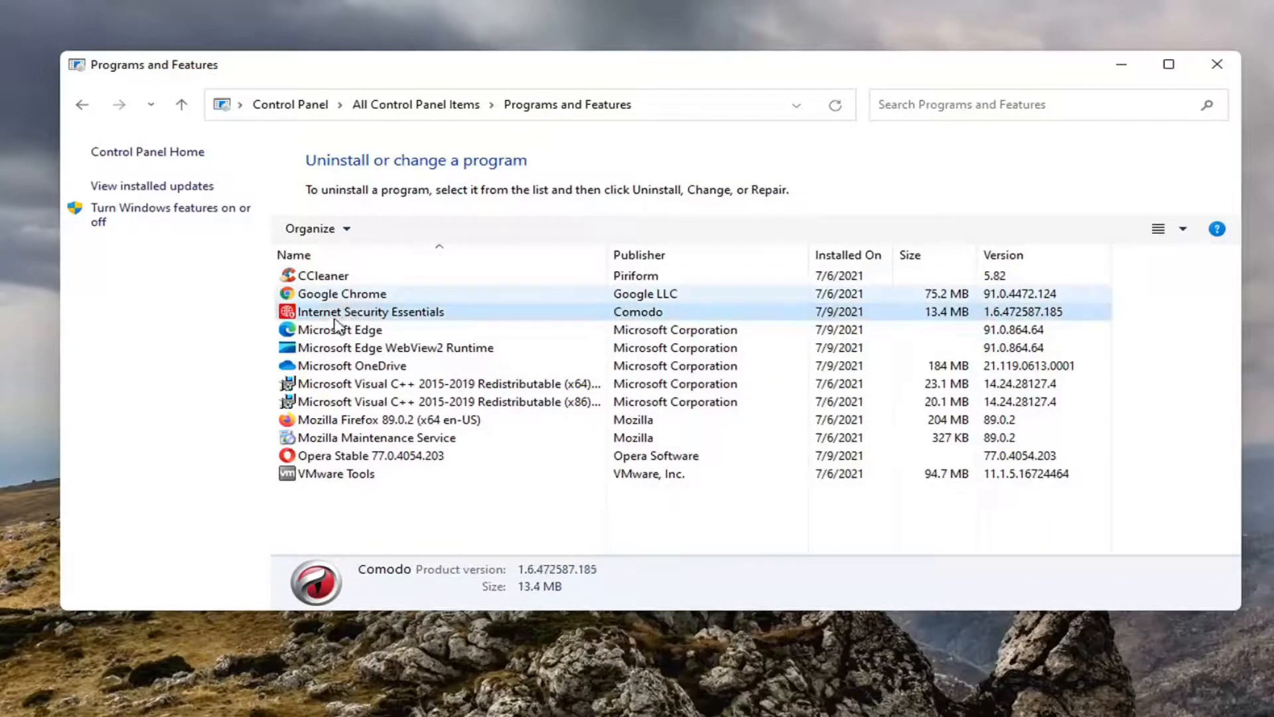
left_click(371, 311)
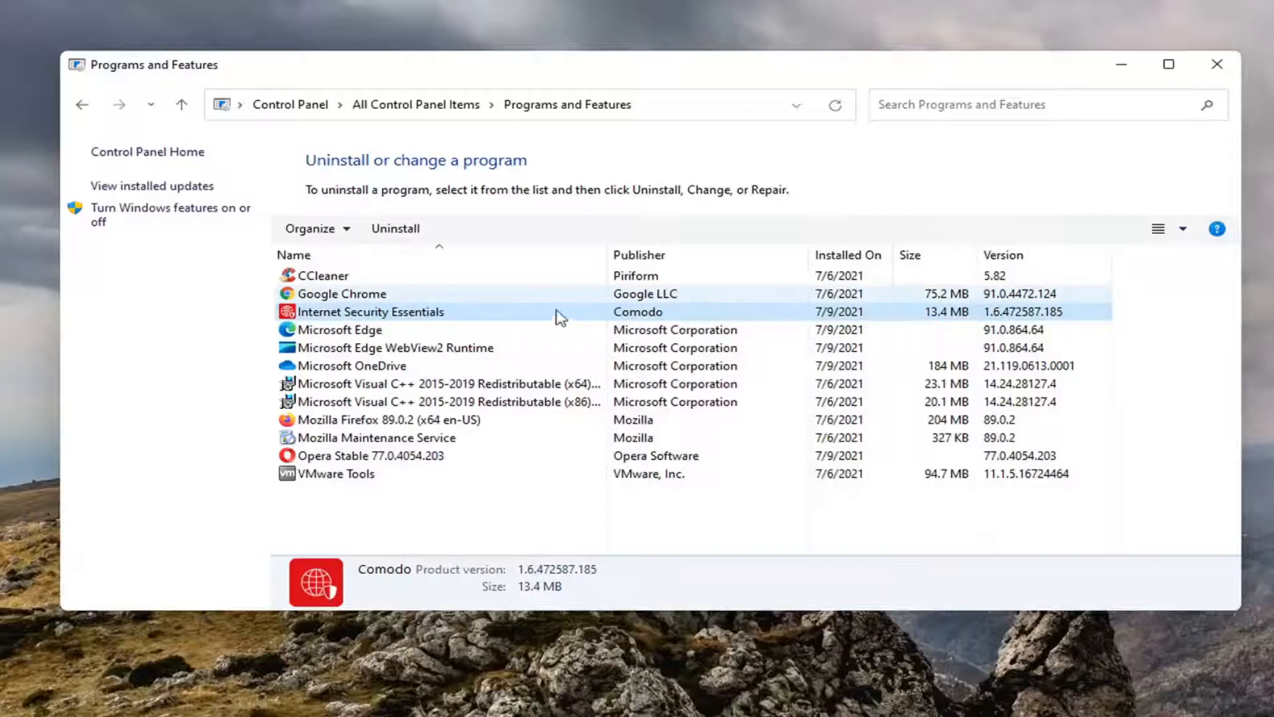
left_click(396, 229)
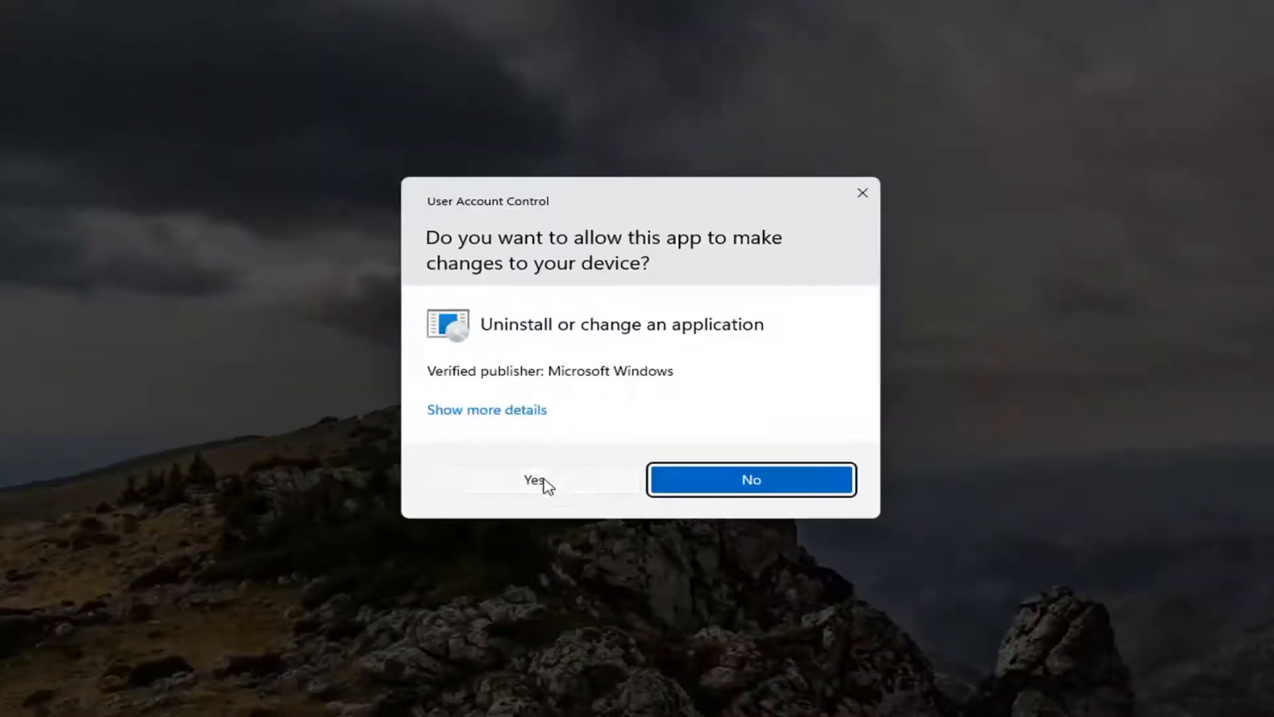
left_click(535, 479)
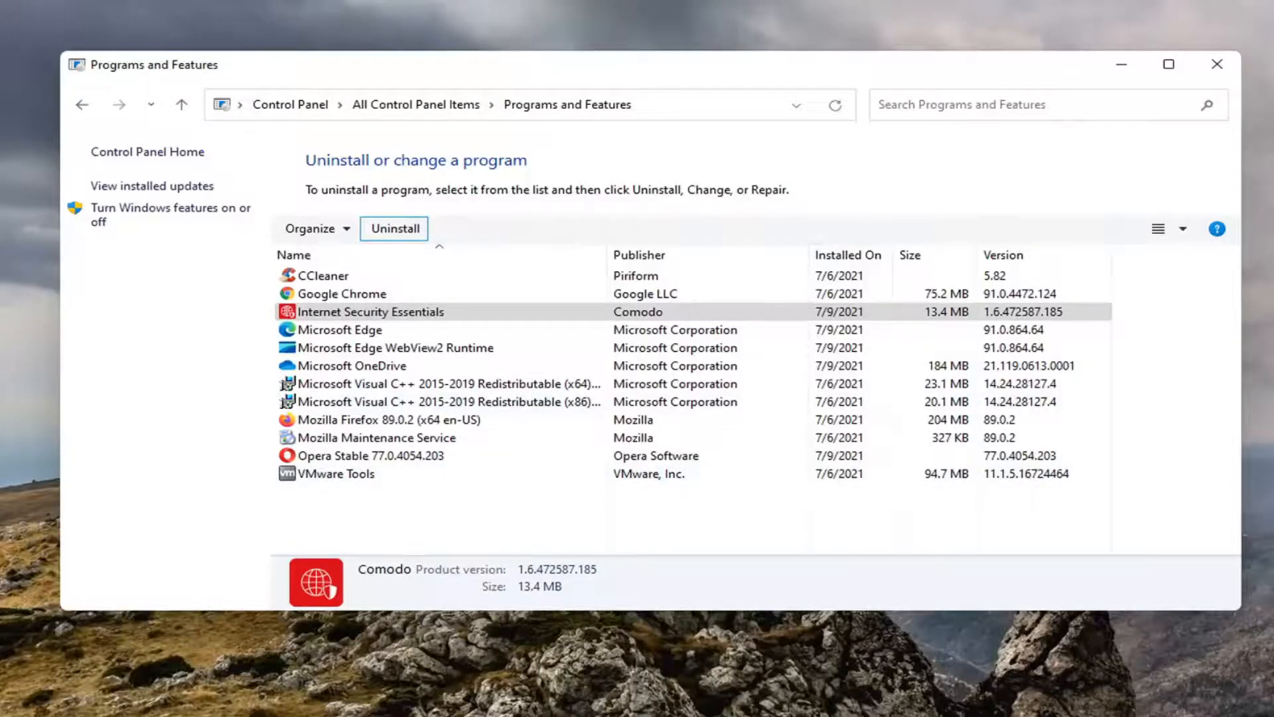
left_click(393, 228)
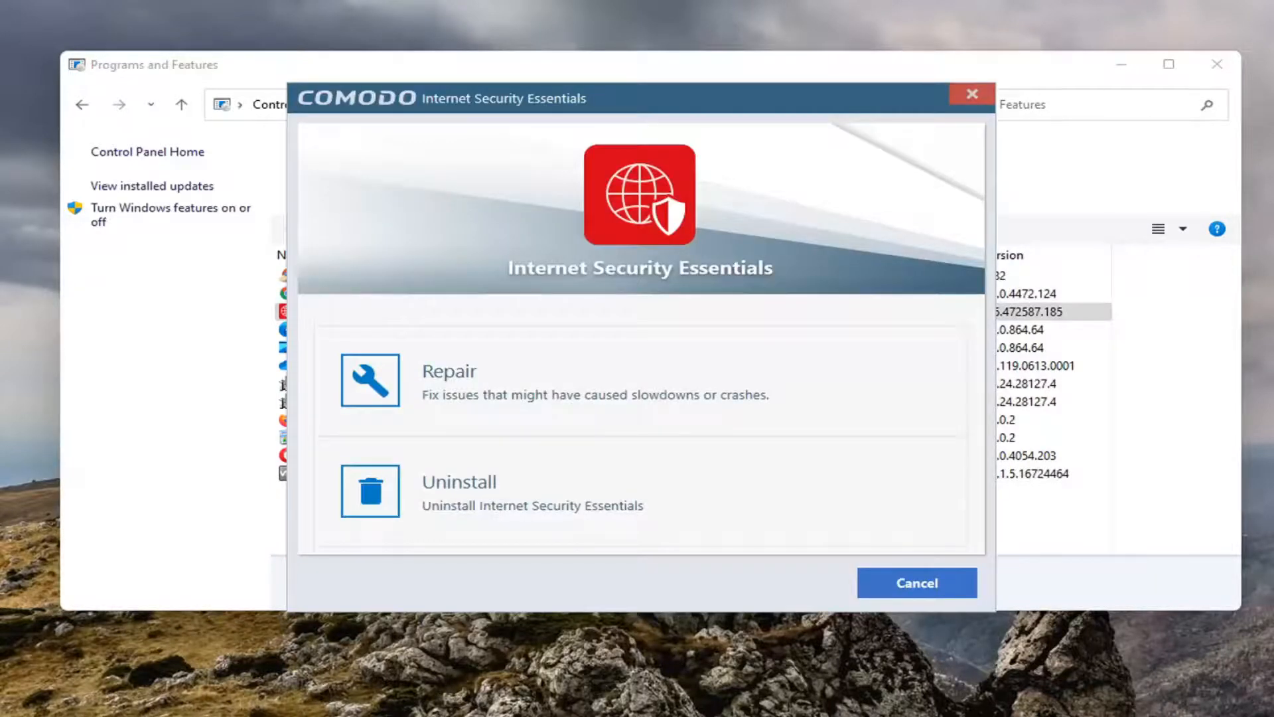
Uninstall Internet Security Essentials rather than repair, declining to give feedback.
left_click(458, 481)
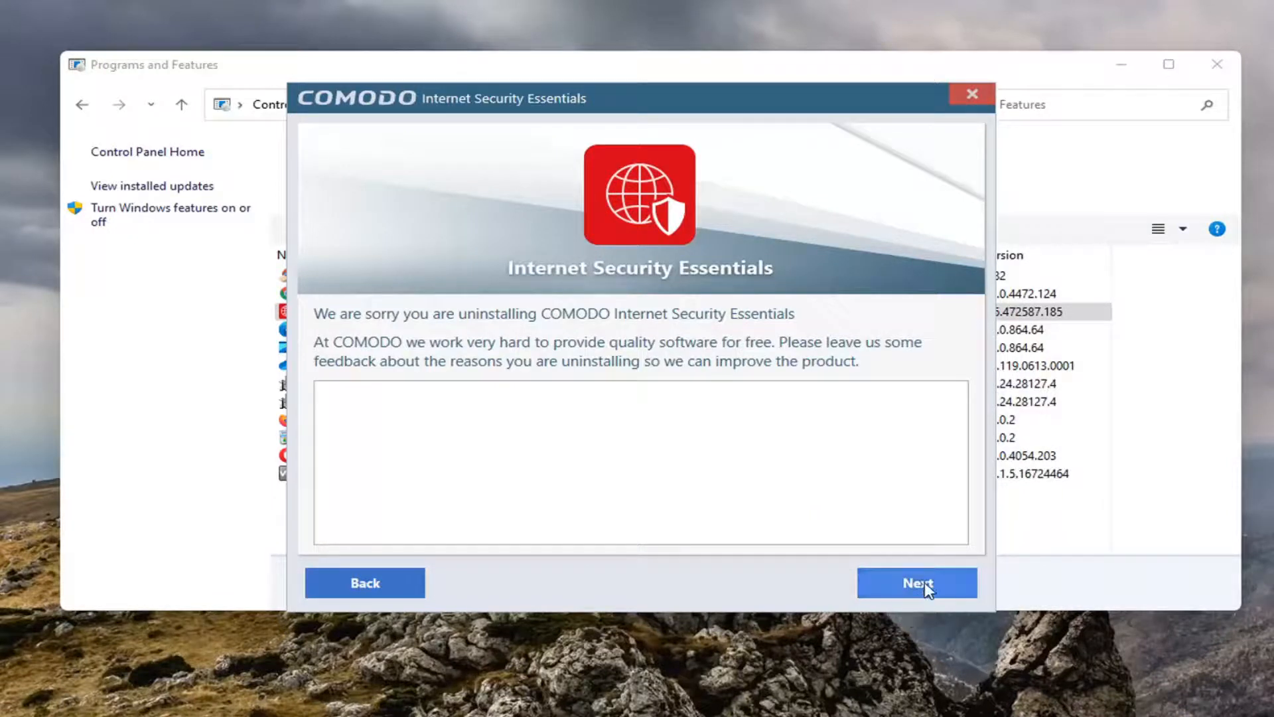
left_click(914, 583)
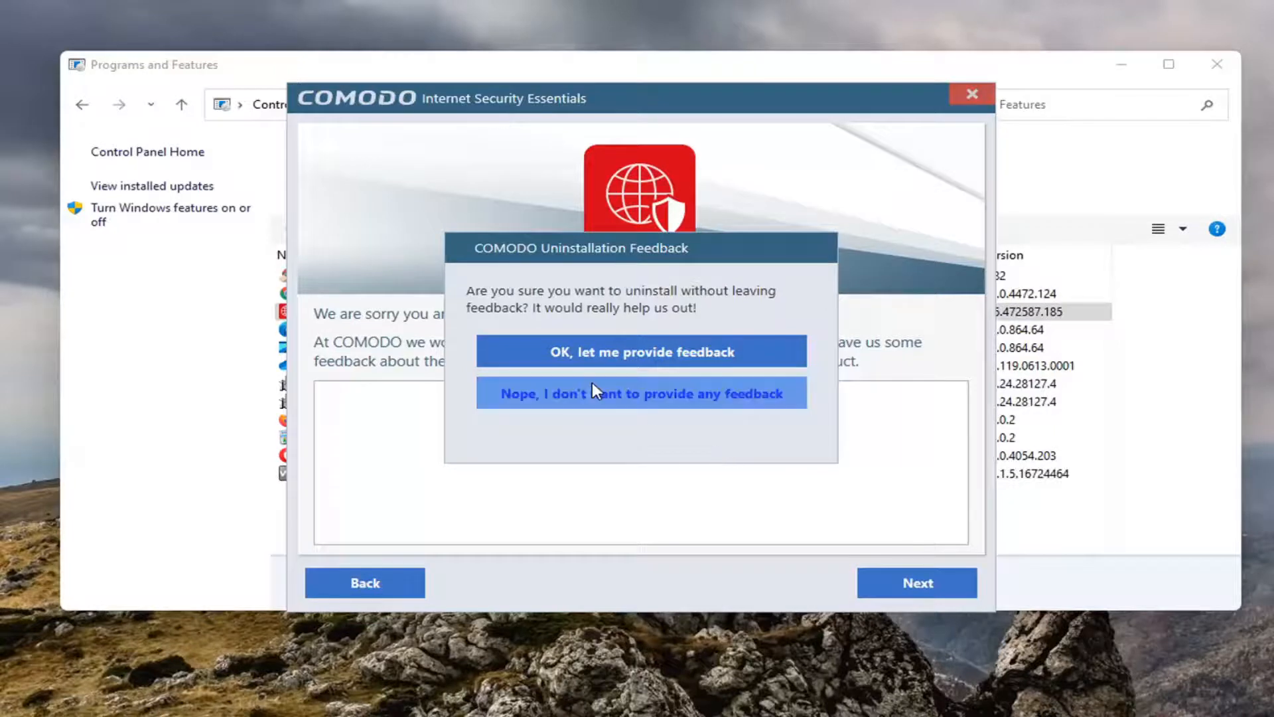
left_click(640, 393)
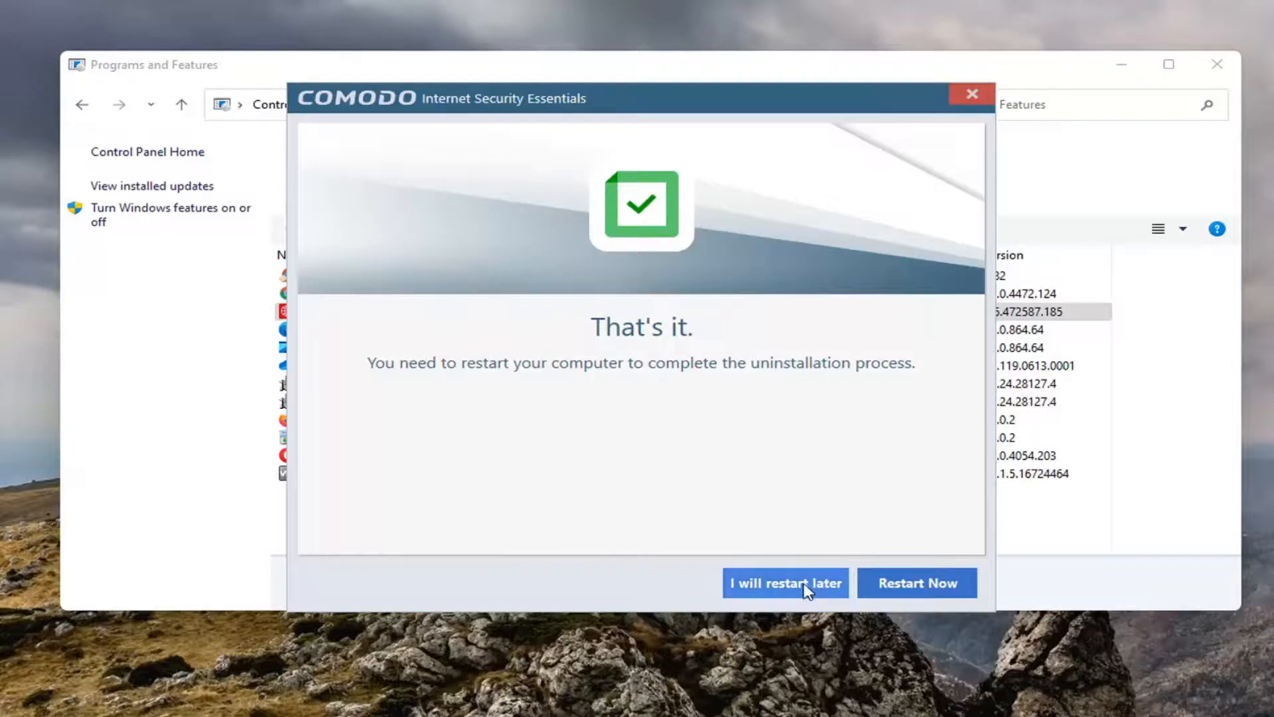
Close the uninstaller with 'I will restart later', then restart Windows.
left_click(917, 582)
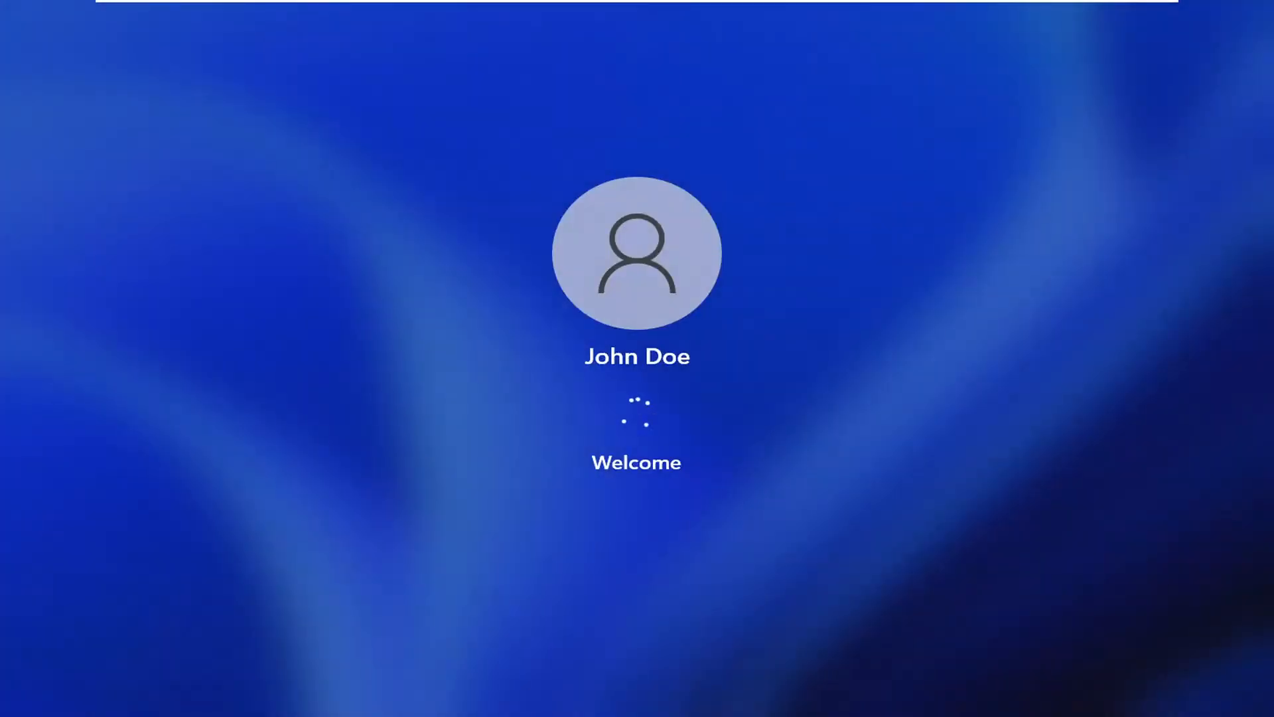